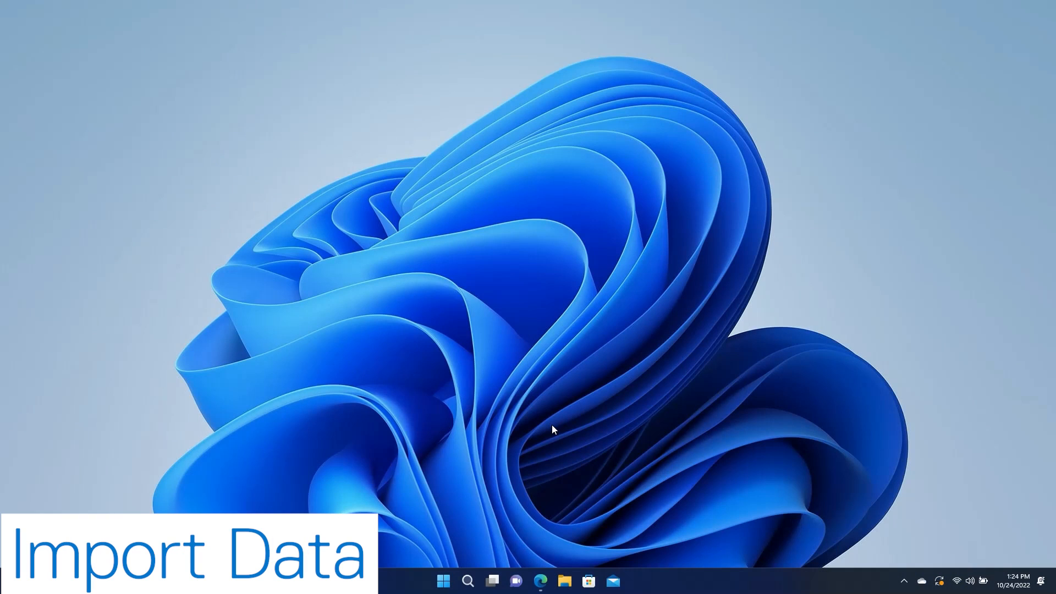
Launch Edge and go to Settings > Profiles > Import browser data
click(541, 581)
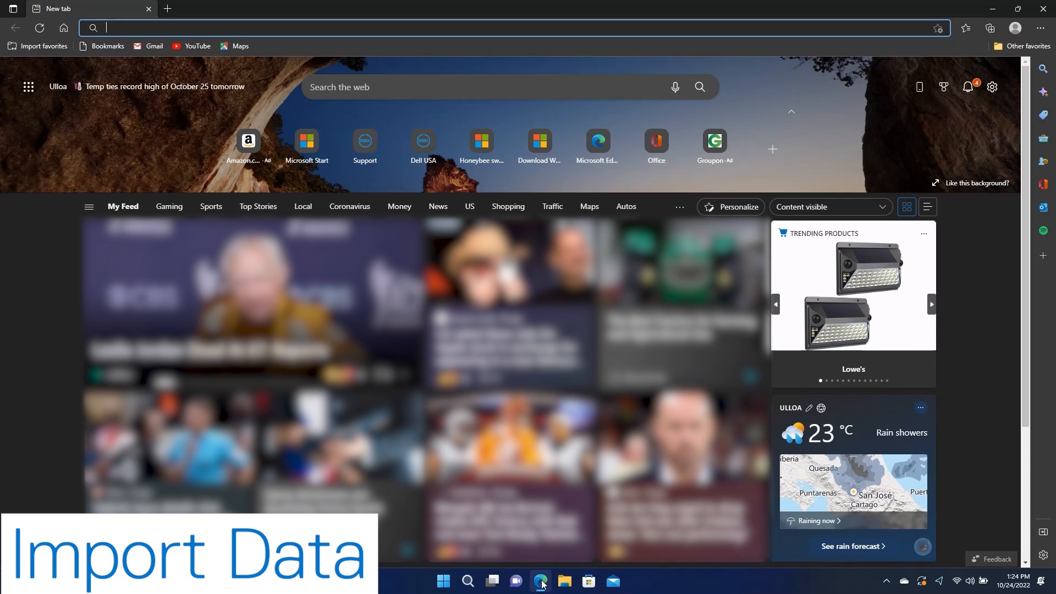
click(1052, 27)
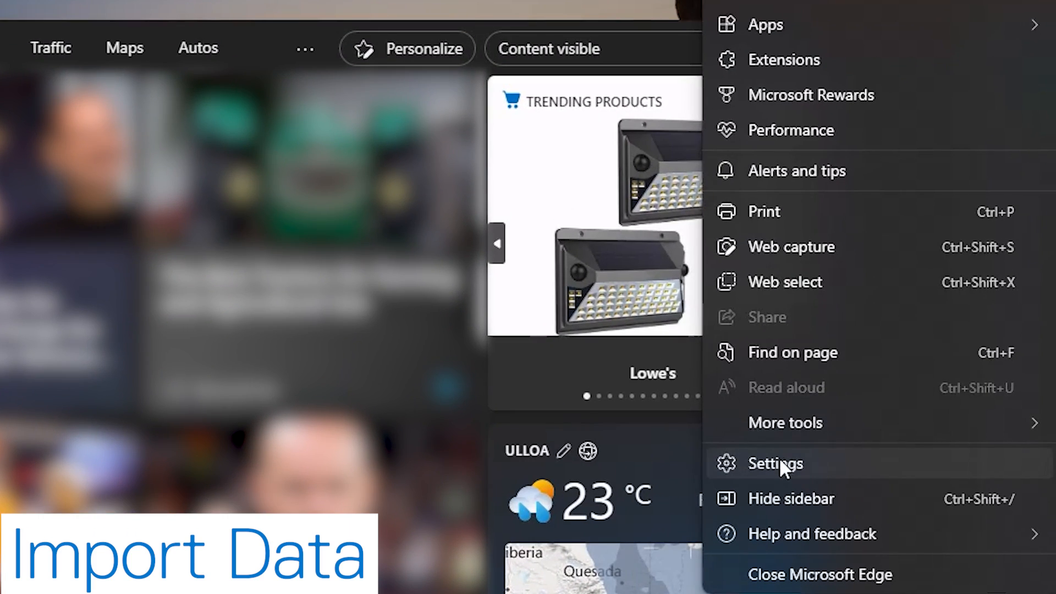
click(776, 463)
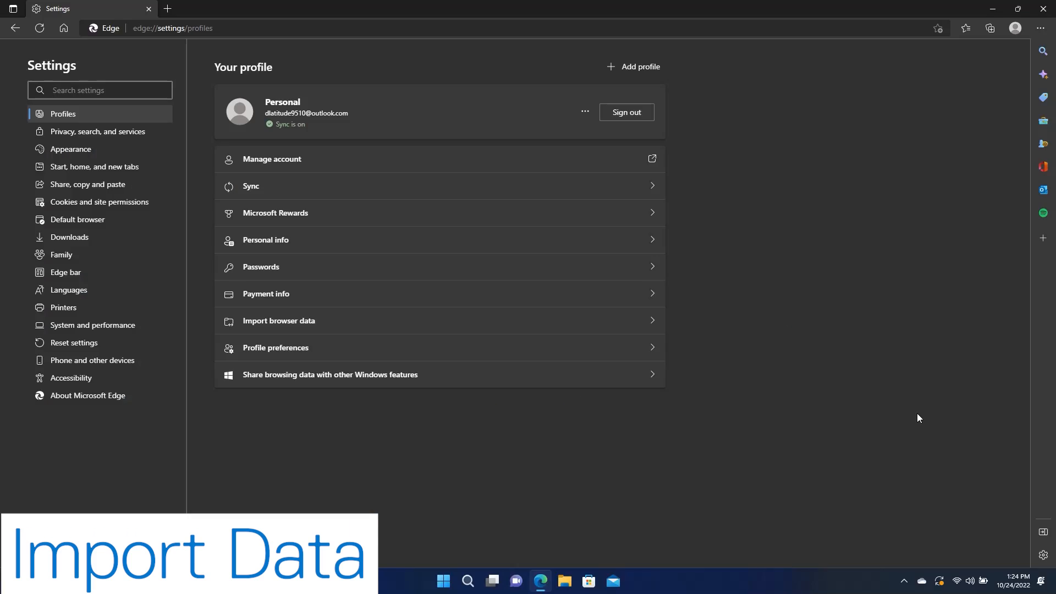
click(279, 321)
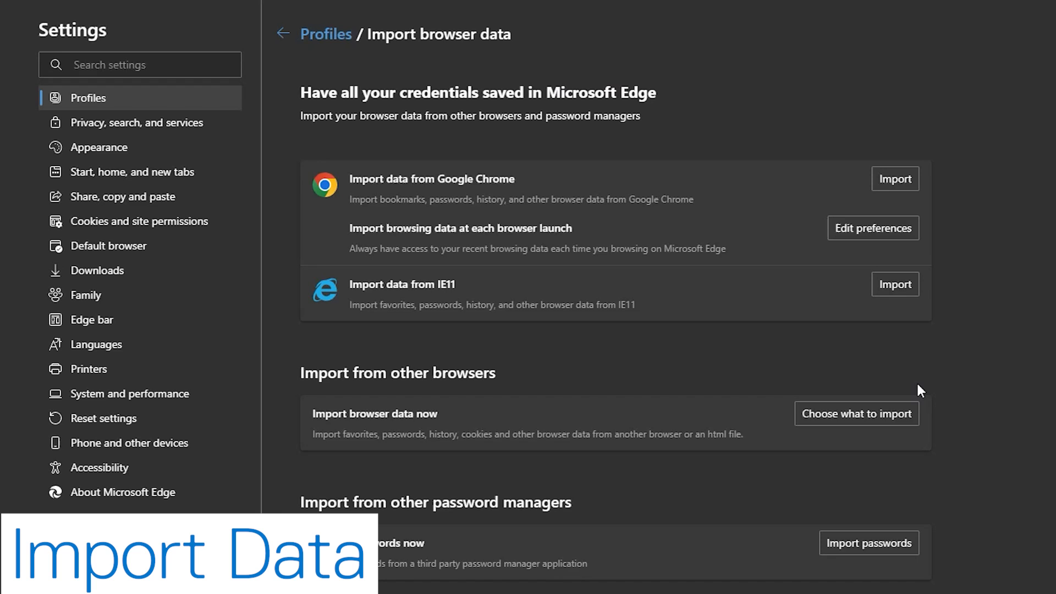
Import all Chrome bookmarks, passwords, history, settings, tabs and extensions, then return to Profiles
click(895, 178)
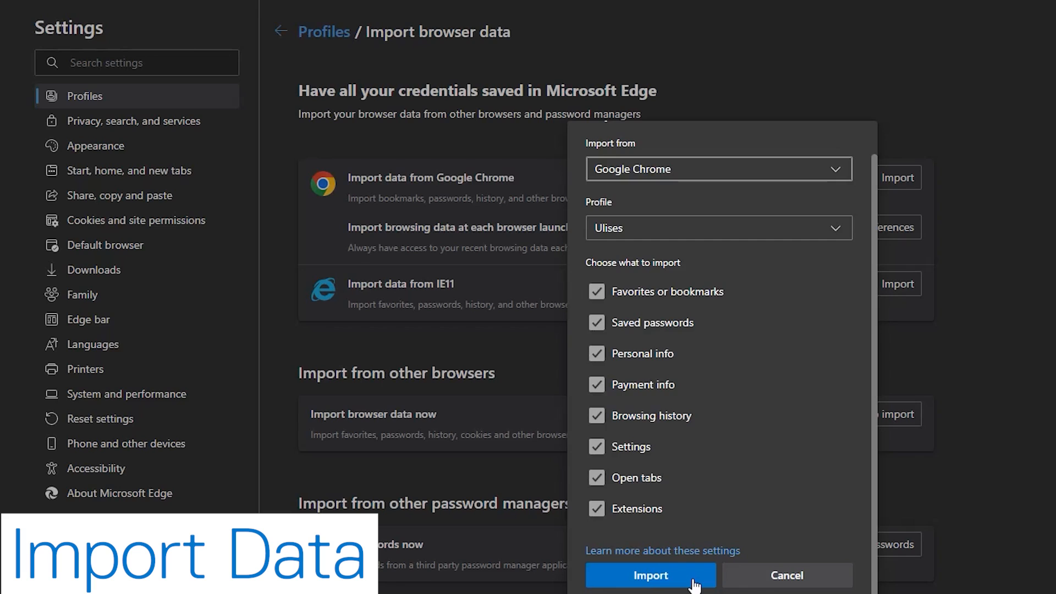
click(651, 575)
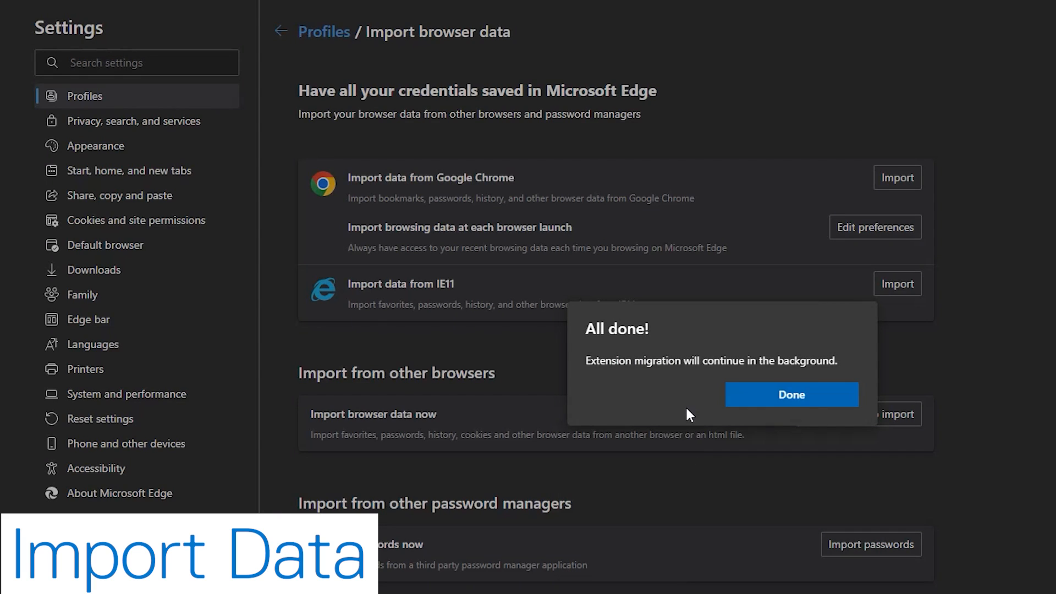
mouse_move(680, 399)
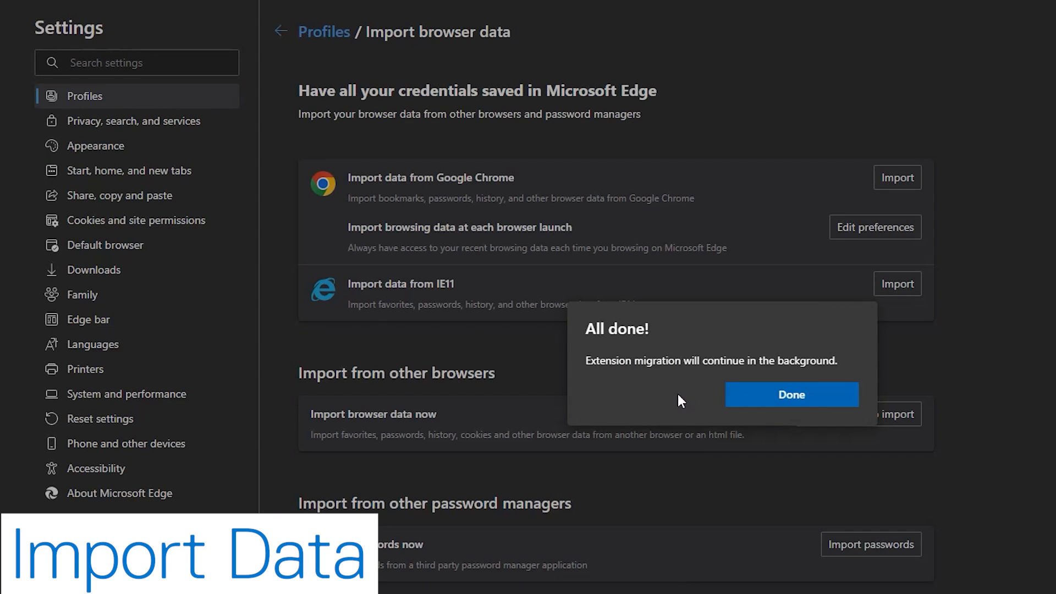
click(792, 395)
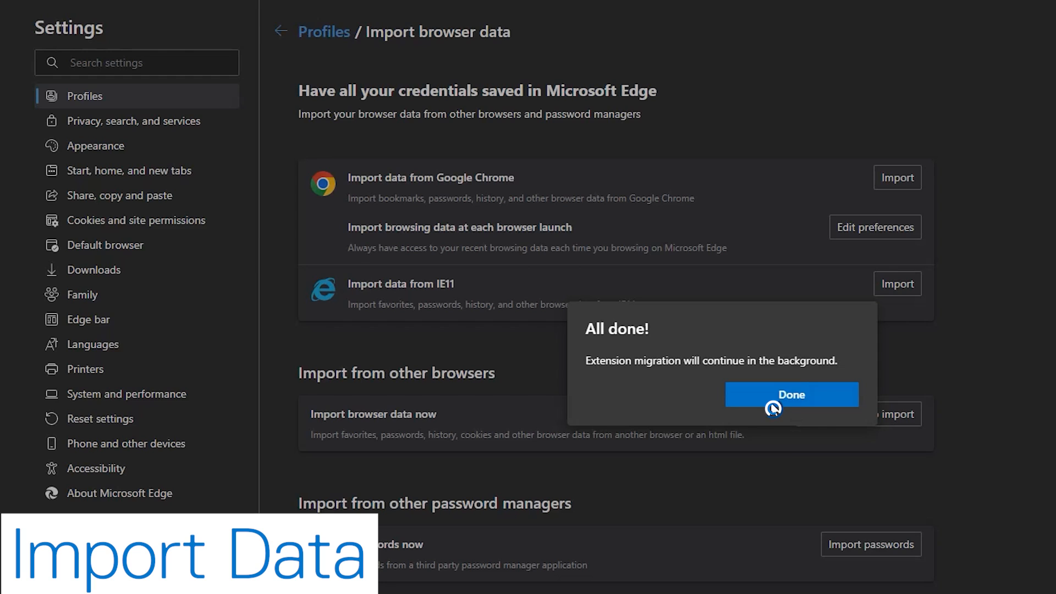
click(792, 395)
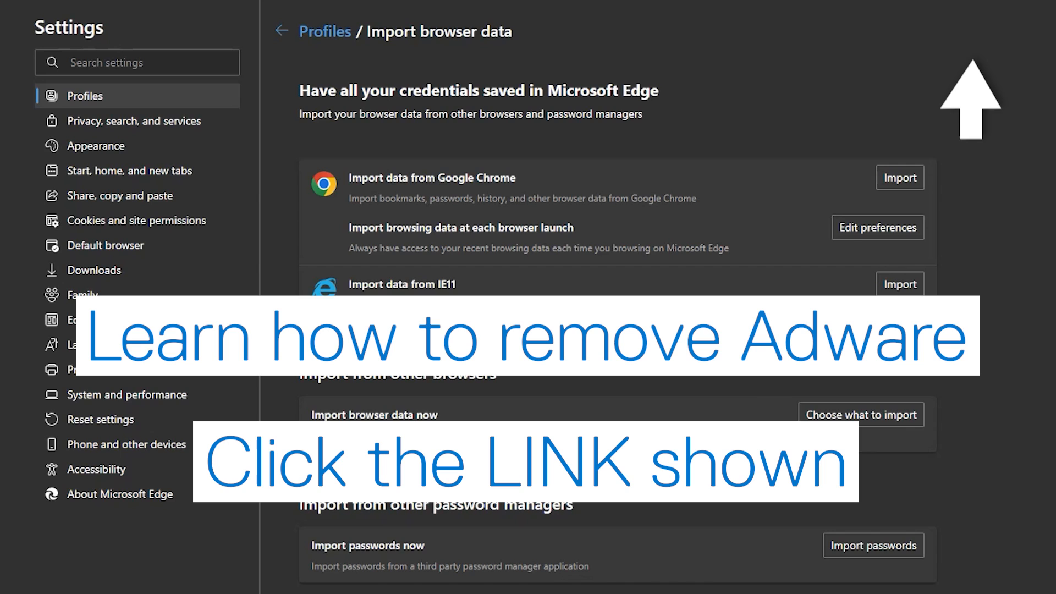
click(281, 31)
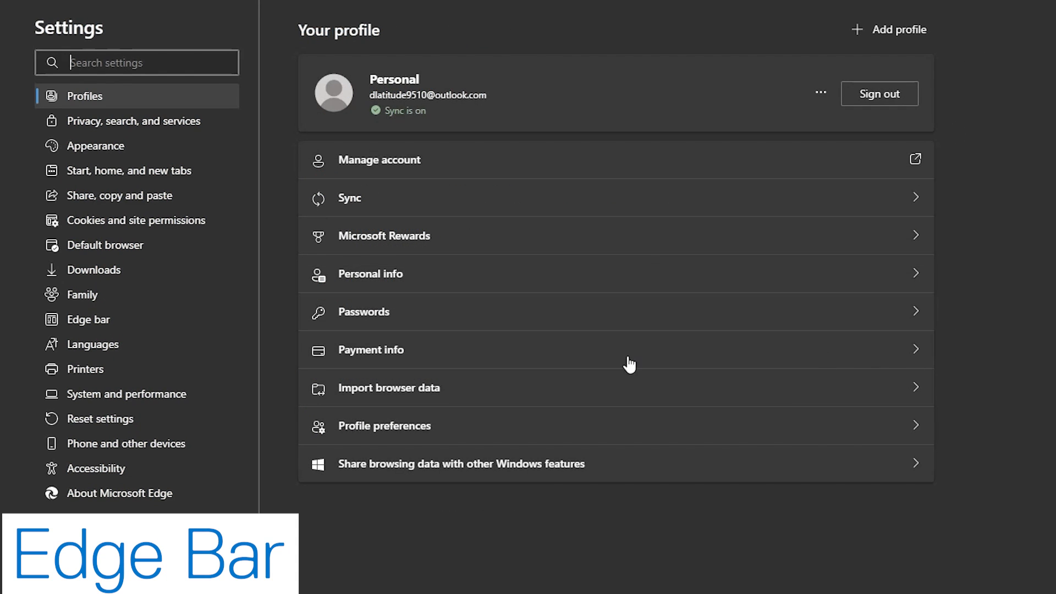
mouse_move(132, 326)
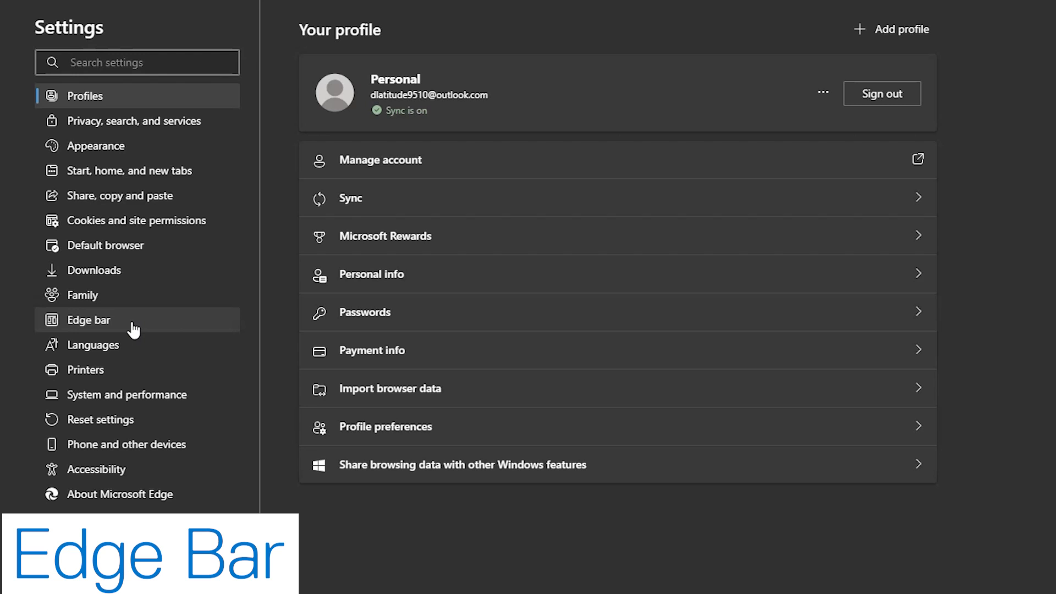
Launch the Edge bar from Settings and collapse its news feed
click(88, 320)
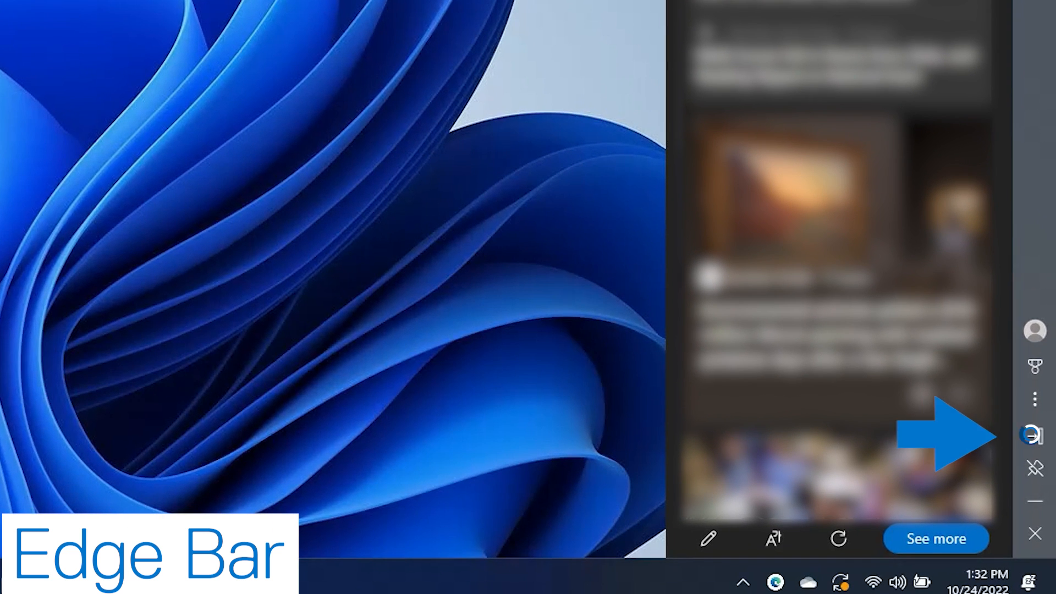
click(1034, 435)
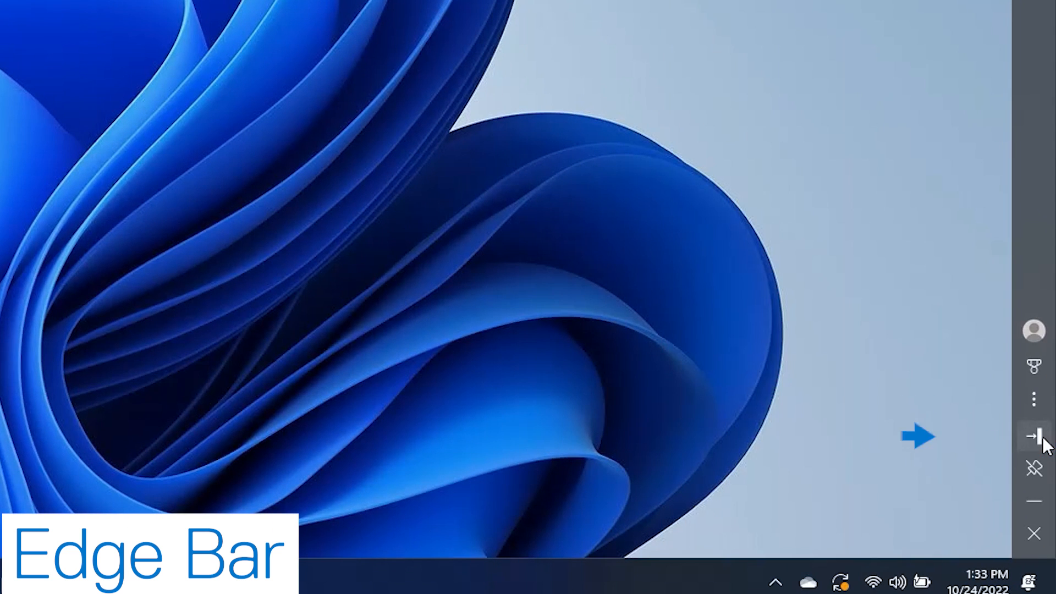
click(1039, 433)
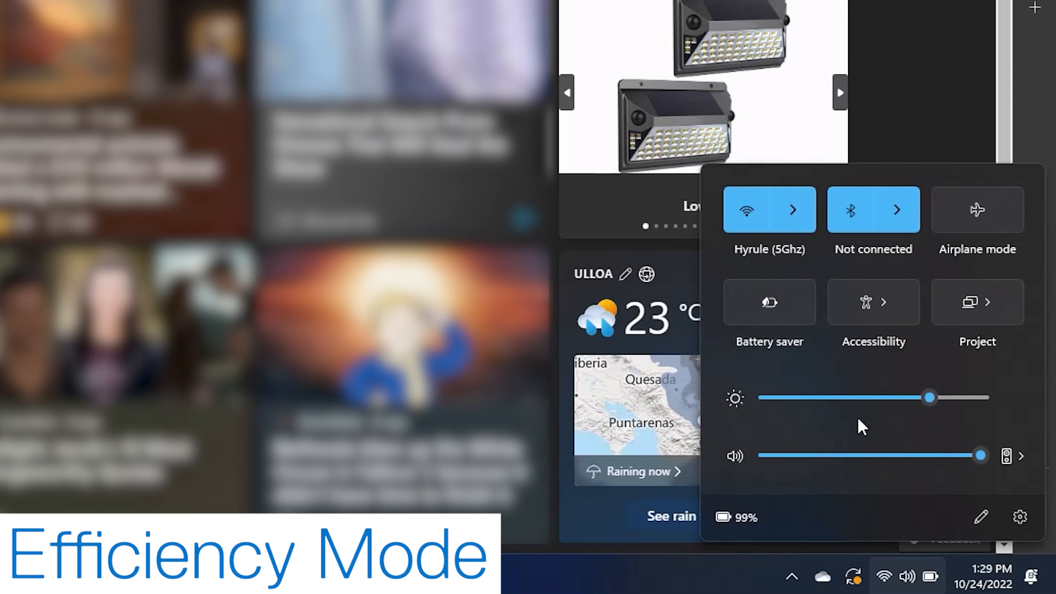
Check battery saver in quick settings, then show Edge's Performance efficiency-mode controls
click(769, 302)
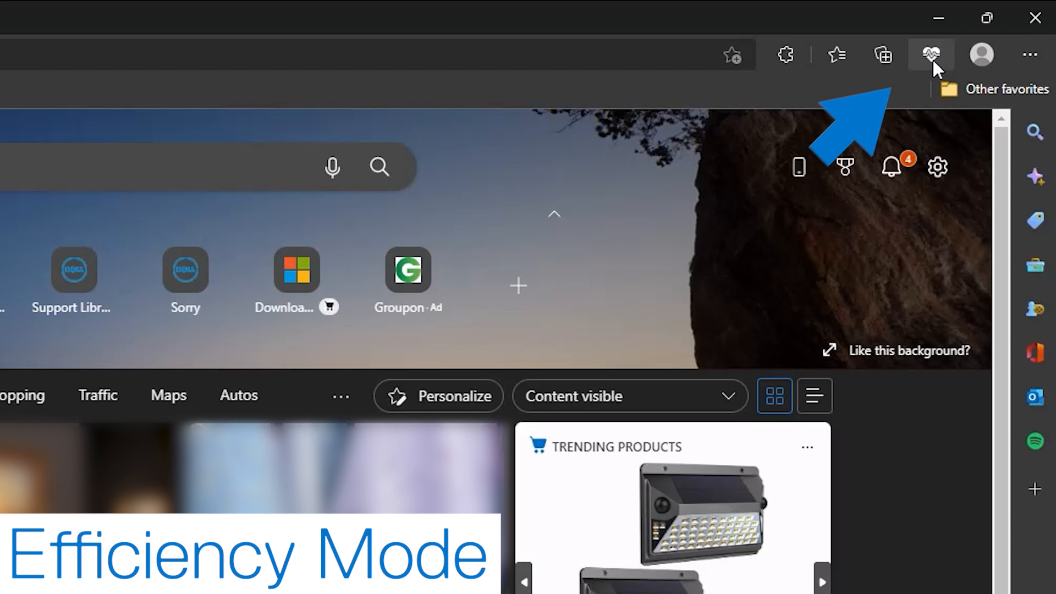
mouse_move(938, 66)
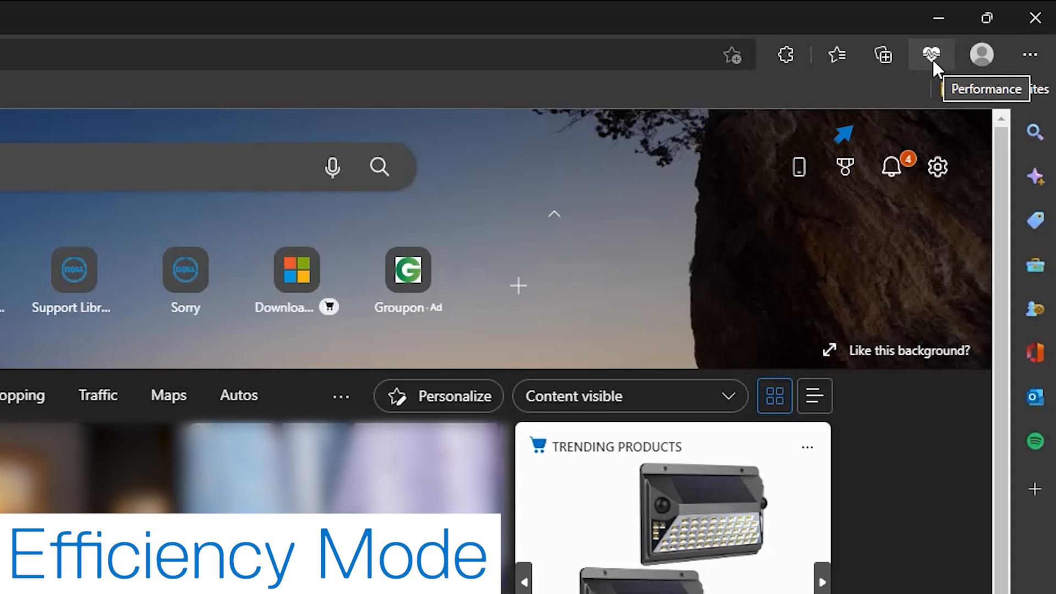
click(932, 55)
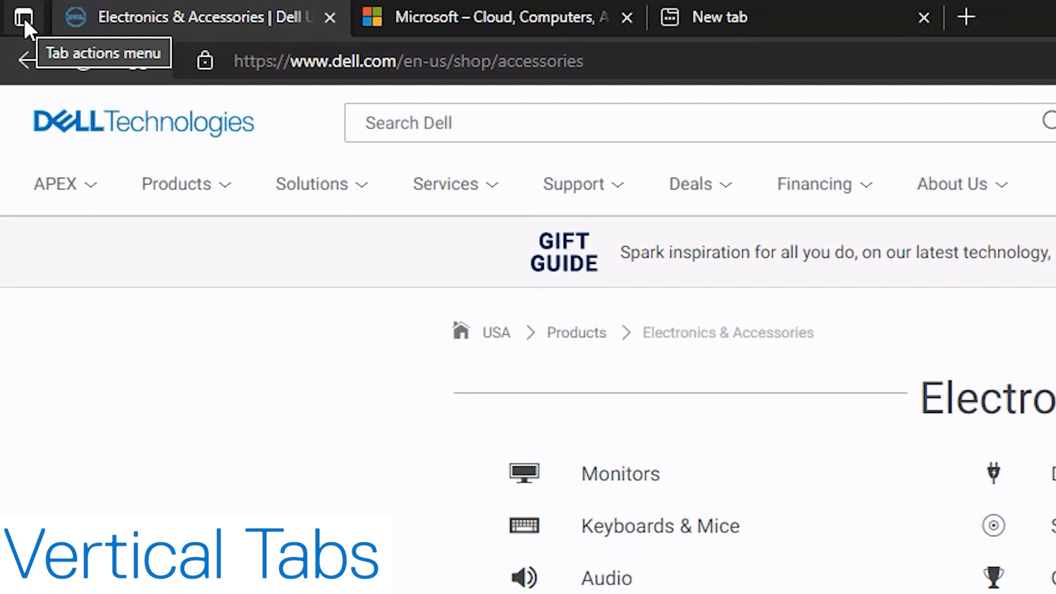
Turn on vertical tabs from the Tab actions menu
click(21, 15)
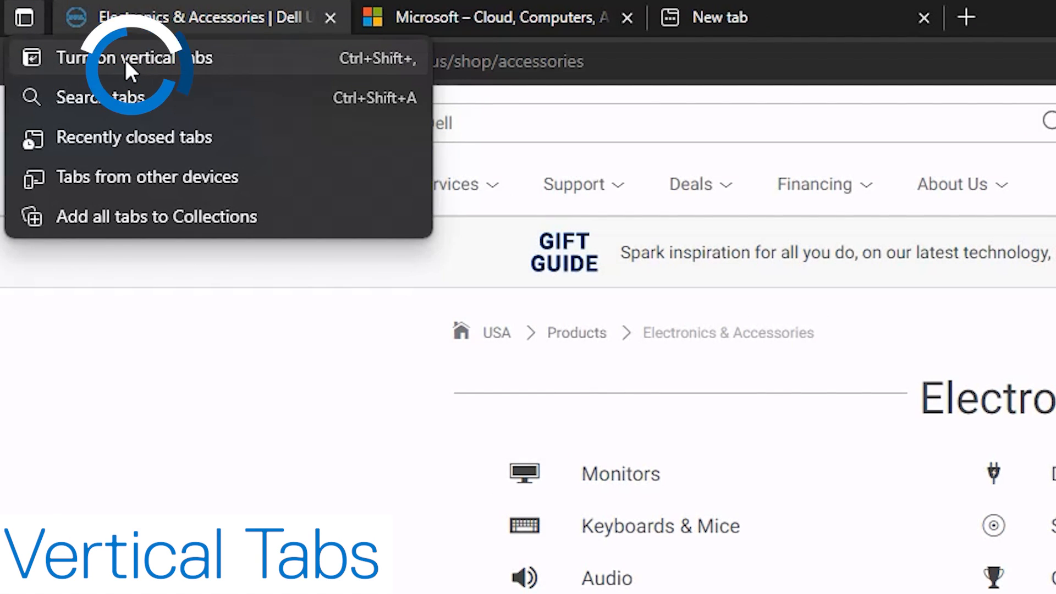
click(132, 57)
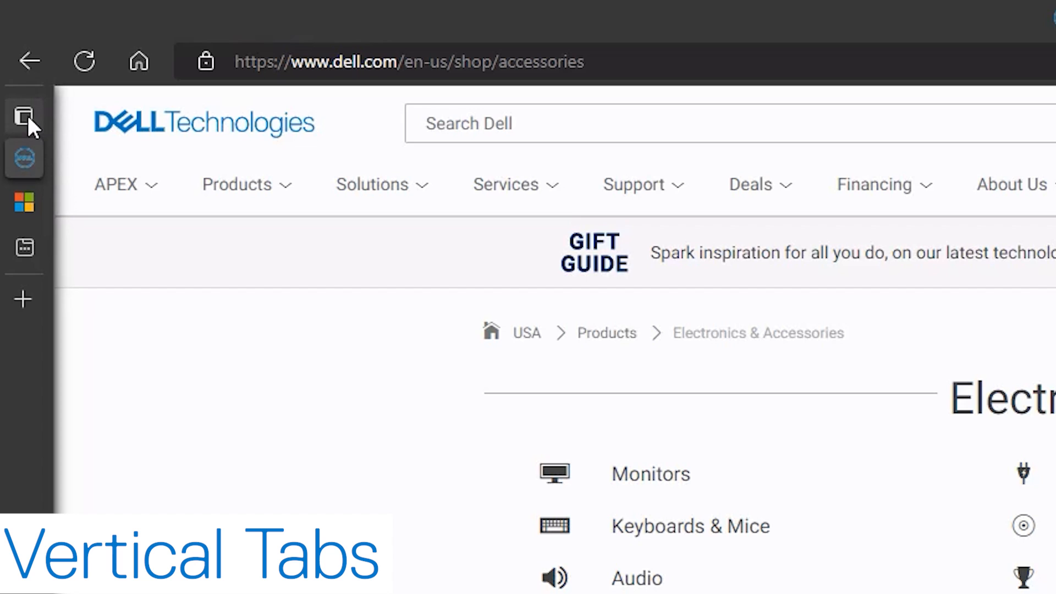
click(23, 116)
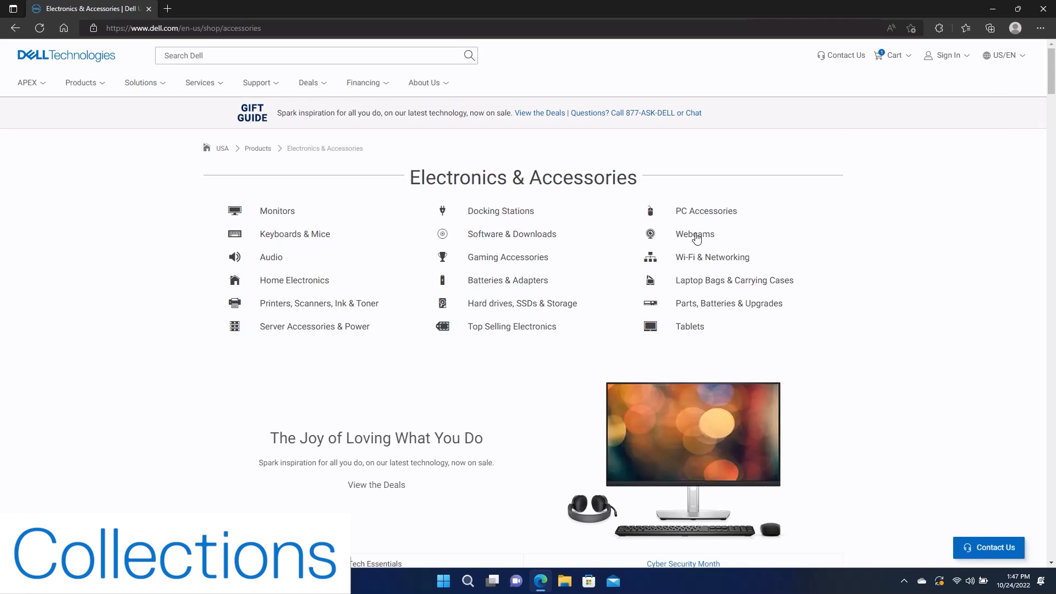
Create a 'Webcam shopping list' collection holding the Dell UltraSharp 4K and Dell Pro webcams
click(694, 234)
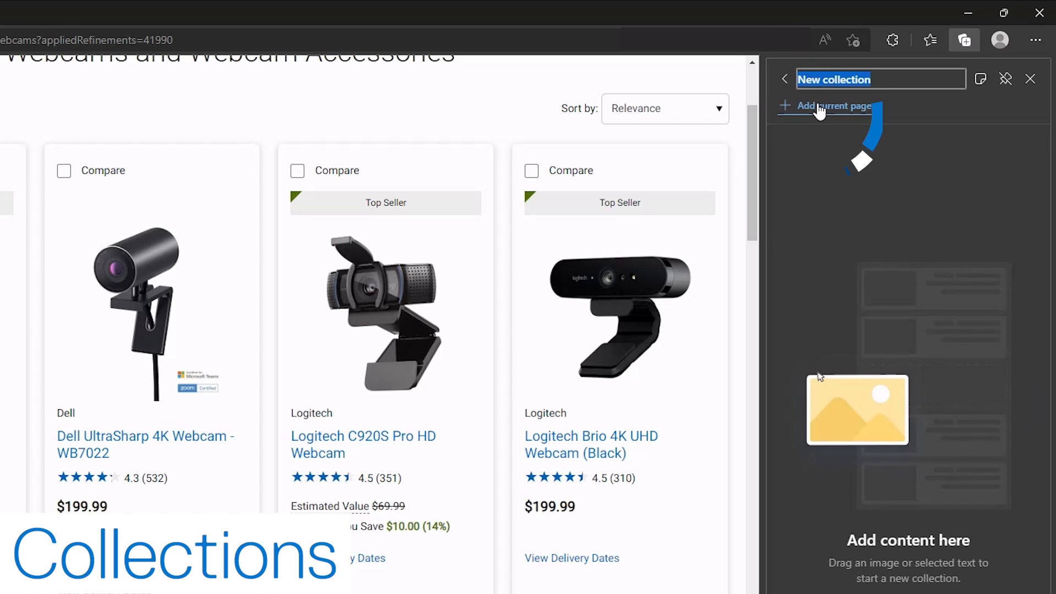
text(Webcam shopping list)
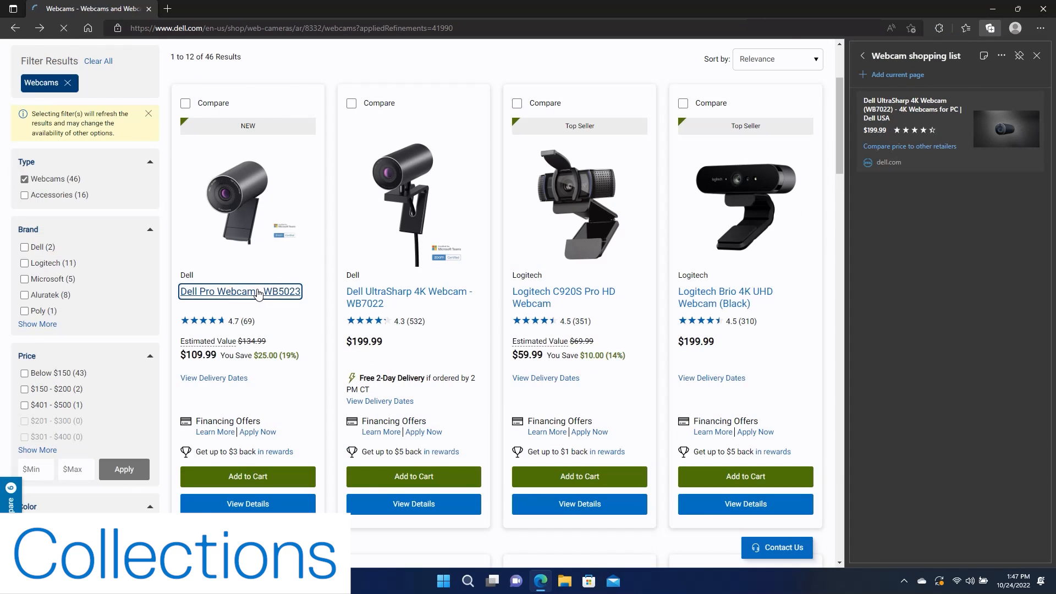
click(240, 292)
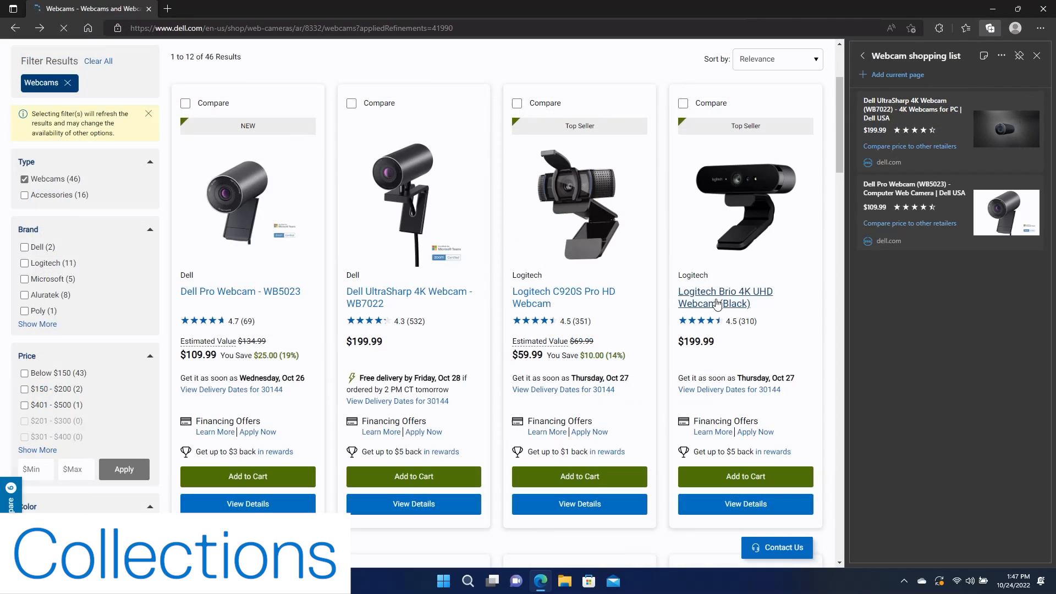
click(713, 297)
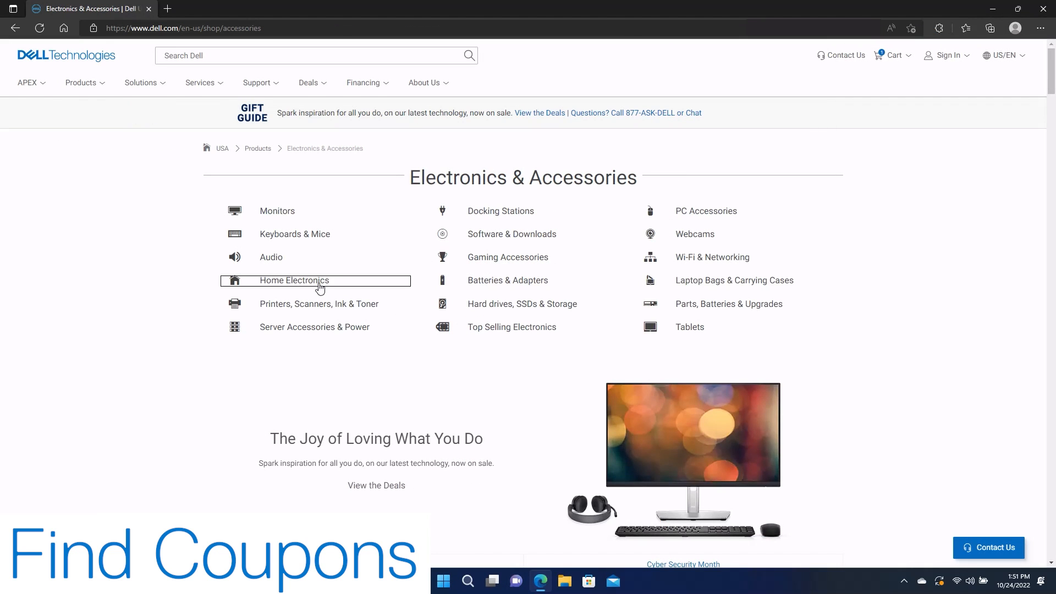
Open Dell's Smart Home products and list all coupons found for Dell
click(294, 280)
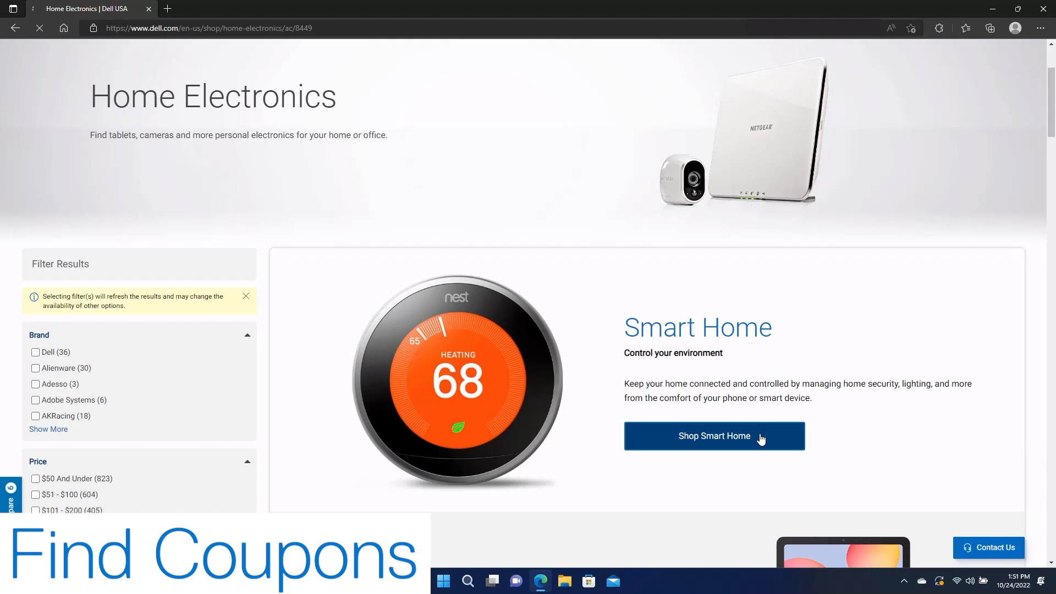
click(715, 436)
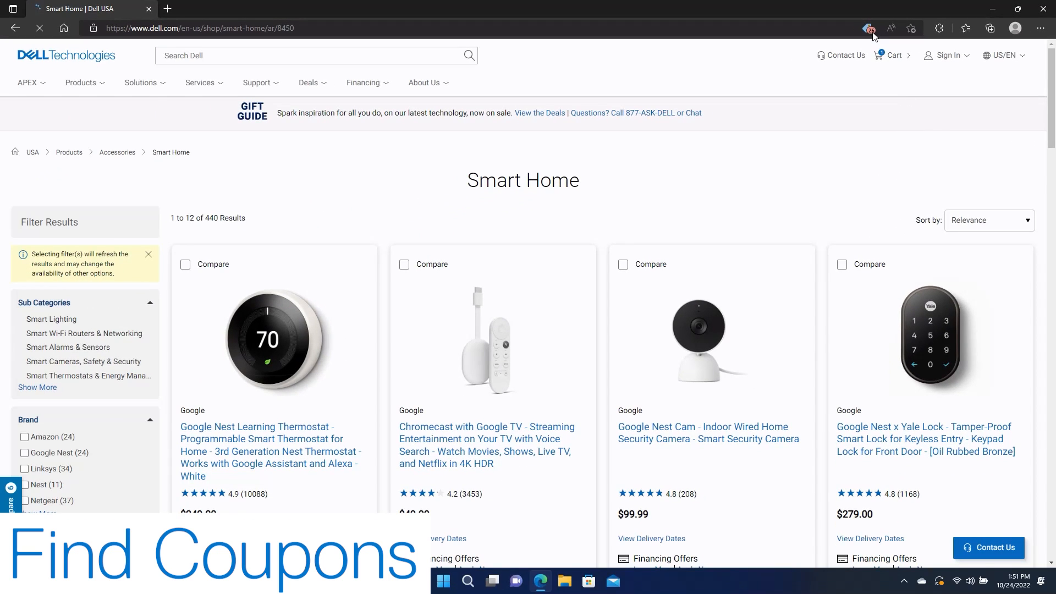
click(871, 28)
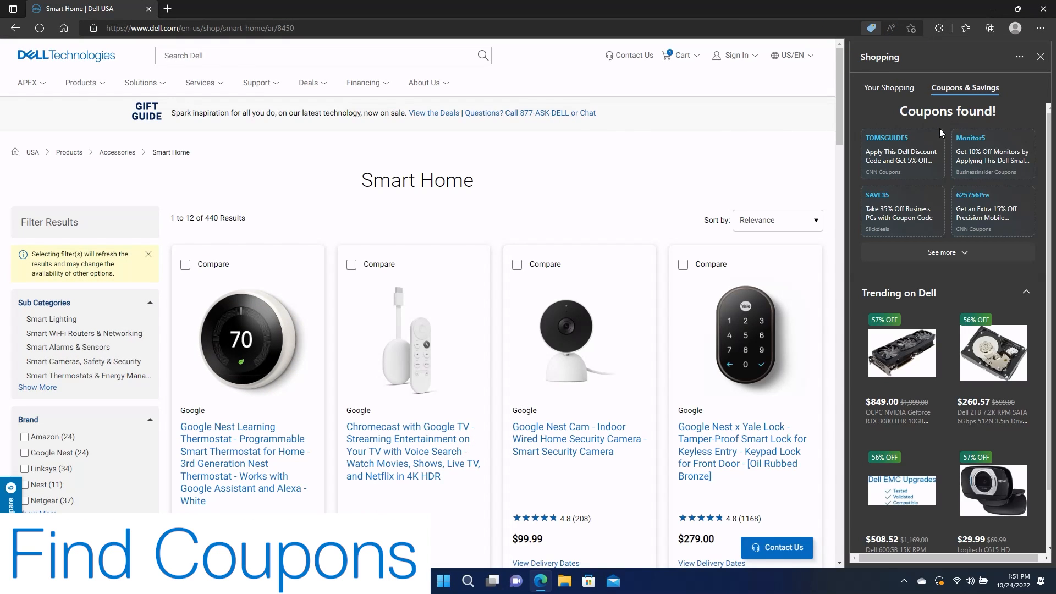
click(948, 252)
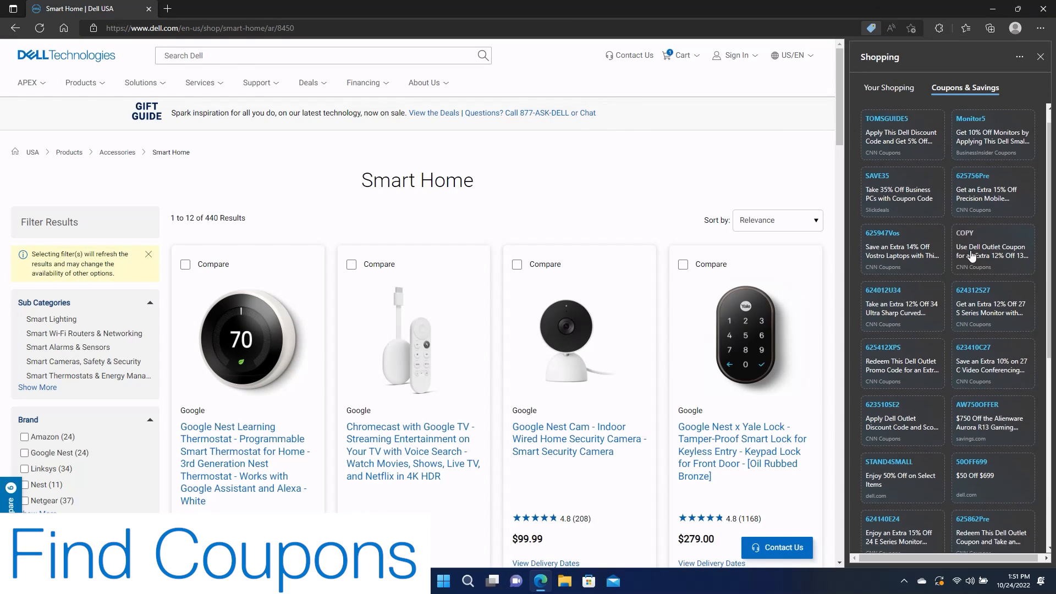
scroll(down, 3)
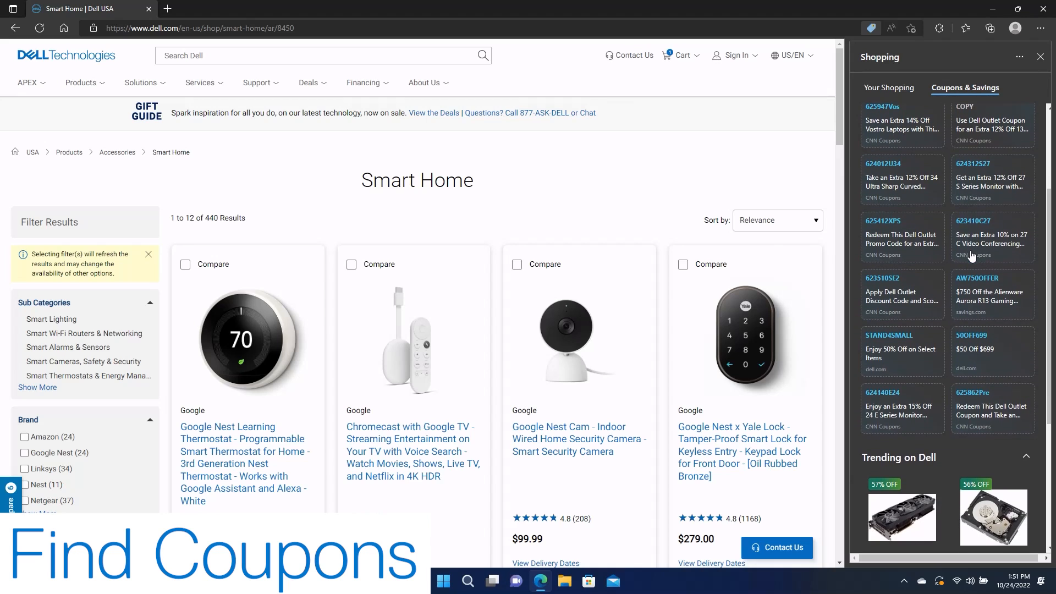